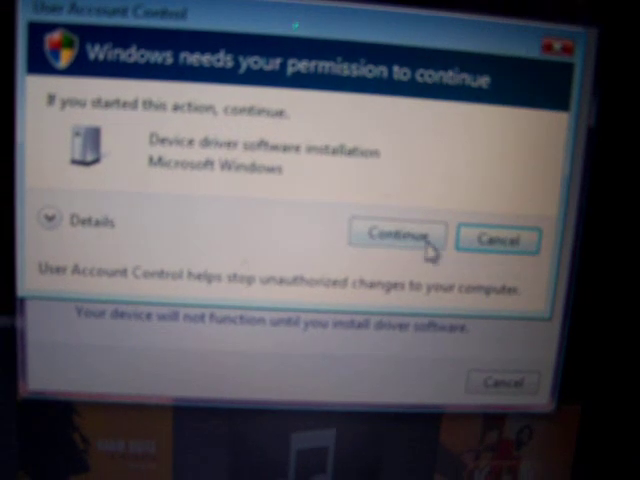
Allow the Apple Mobile Device (Recovery Mode) driver installation via the User Account Control Continue button.
click(398, 237)
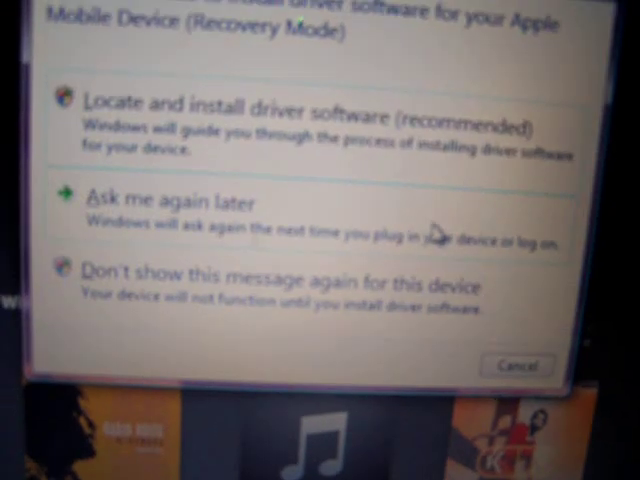